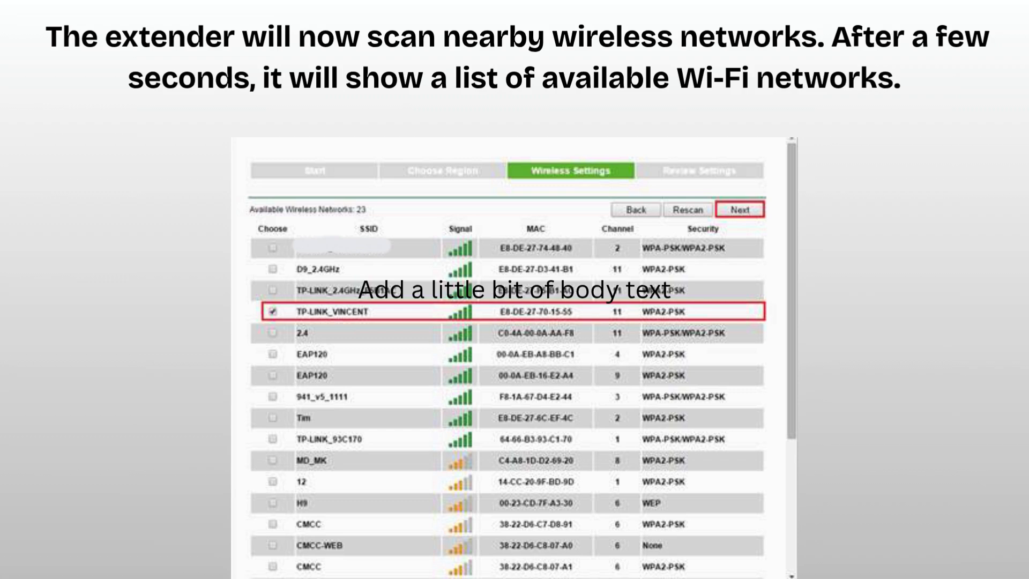
# Advance to the slide showing the extender rebooting while wireless settings are applied.
pyautogui.click(739, 208)
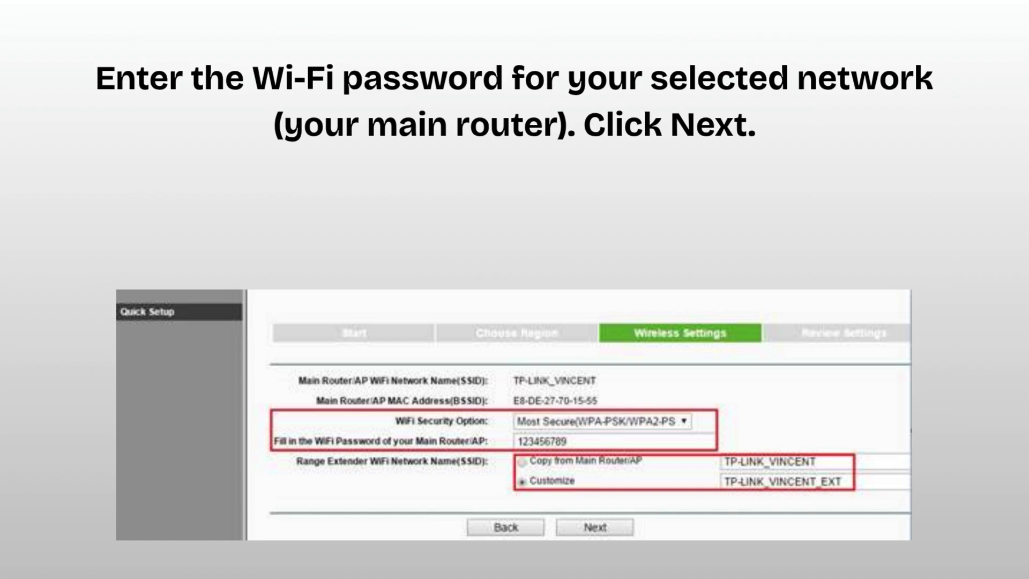
pyautogui.click(594, 526)
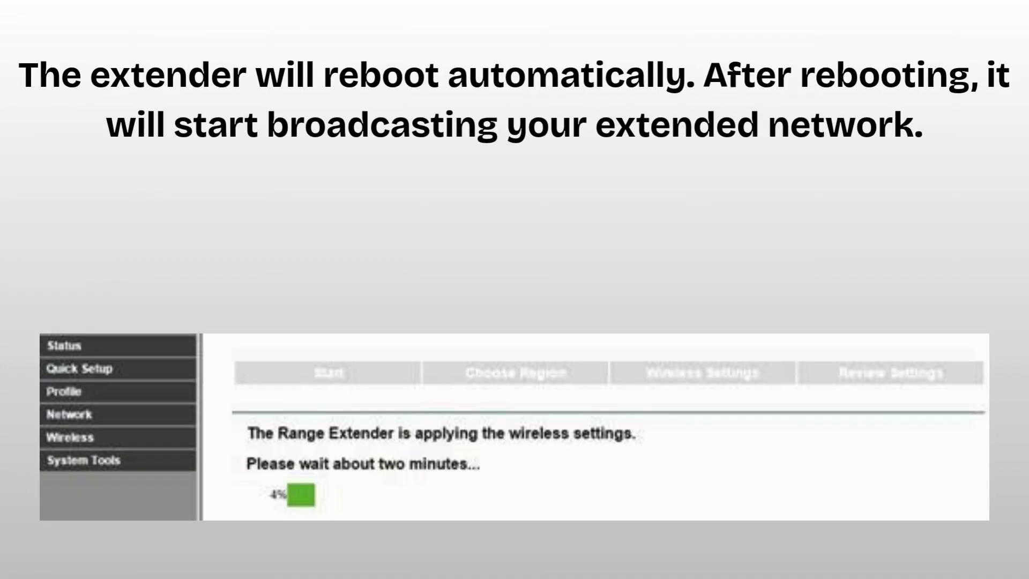